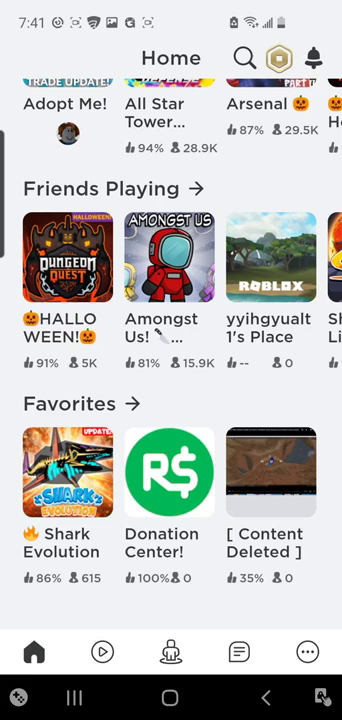
- Open the Amongst Us! details sheet from the Friends Playing row on Home
click(170, 290)
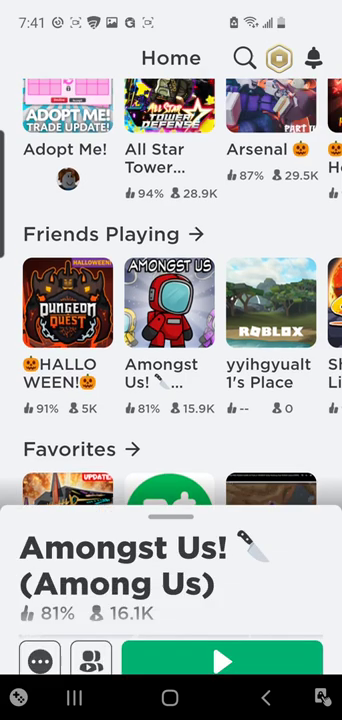